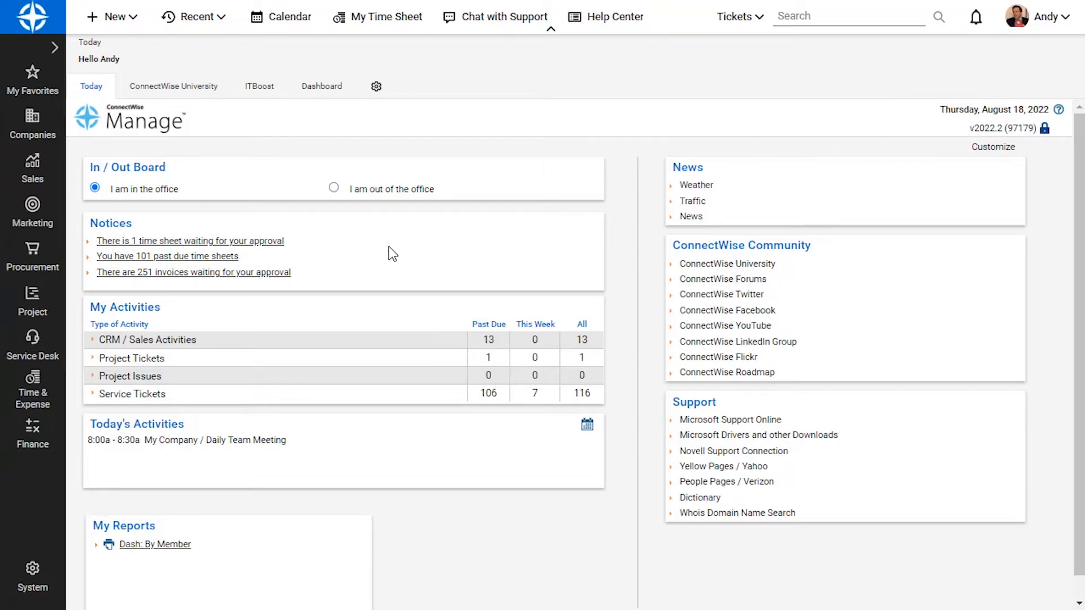
Open ticket #2933 'User cannot send or receive emails' from the Service Board
left_click(32, 344)
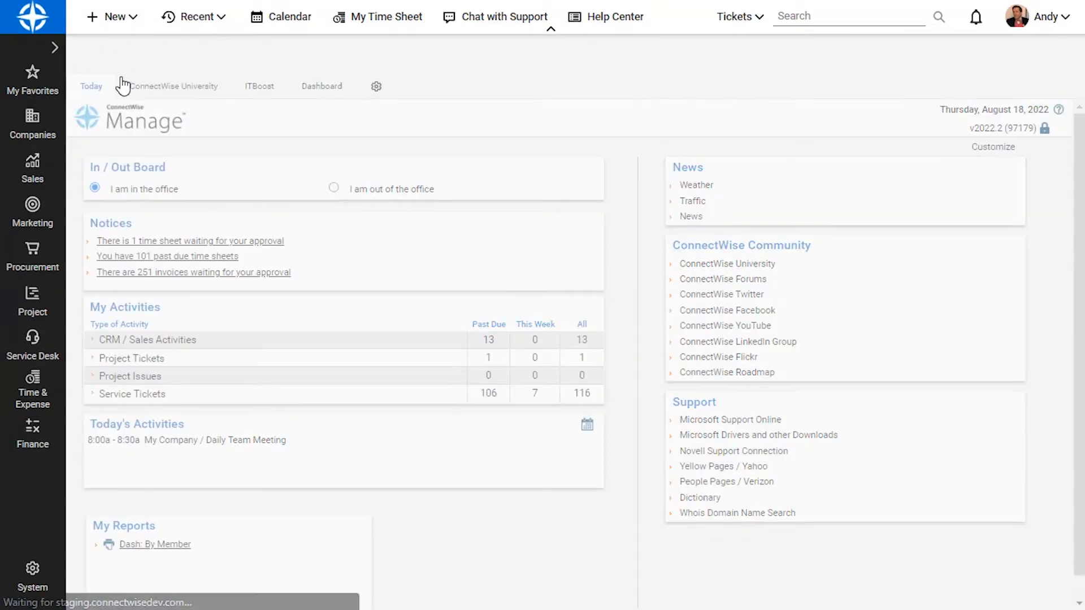
left_click(32, 344)
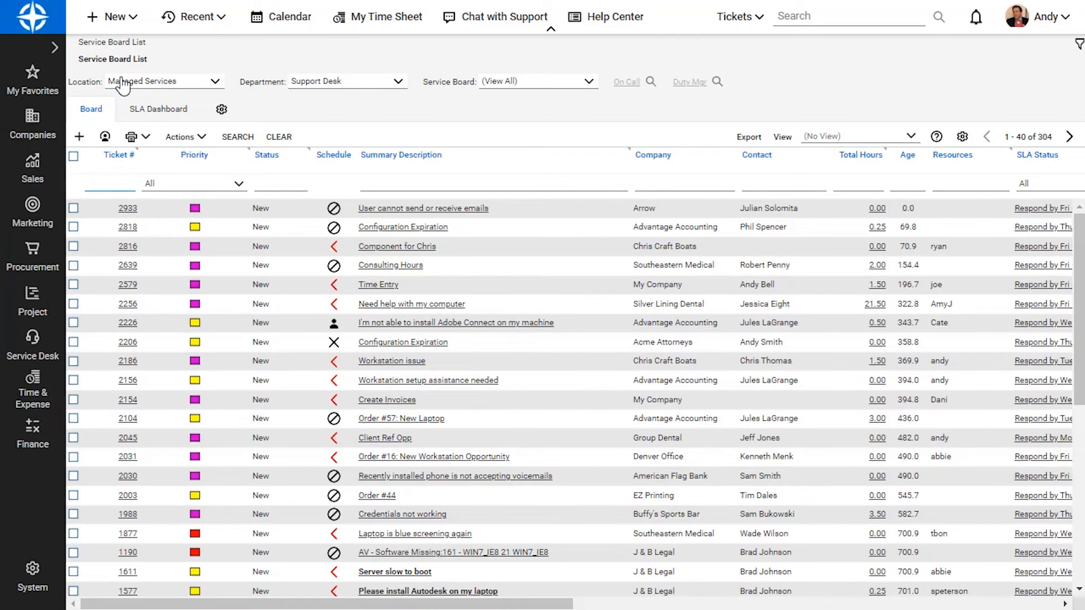
left_click(423, 207)
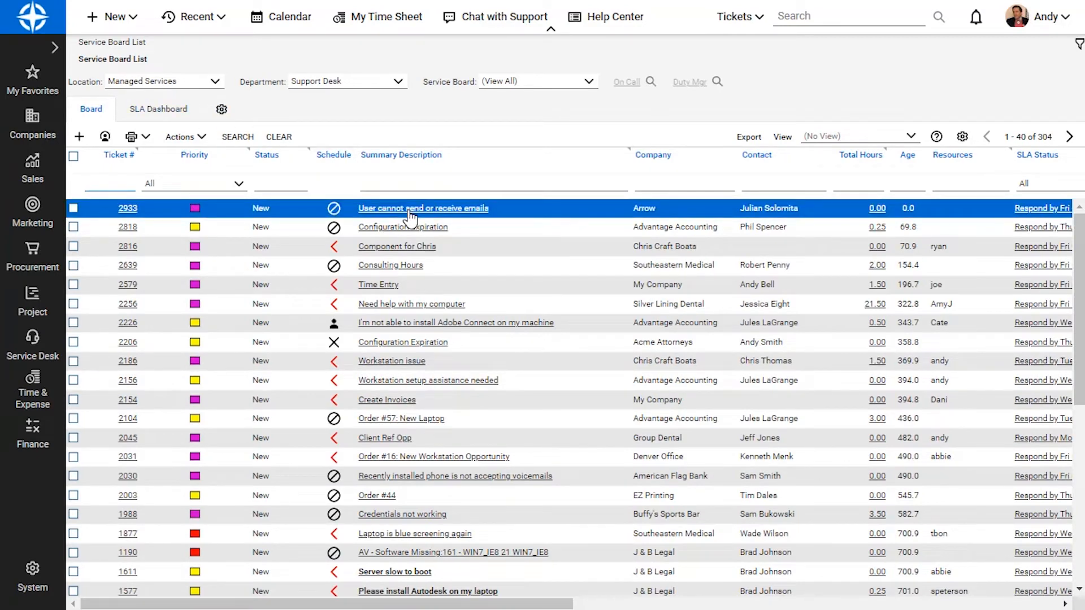
left_click(422, 207)
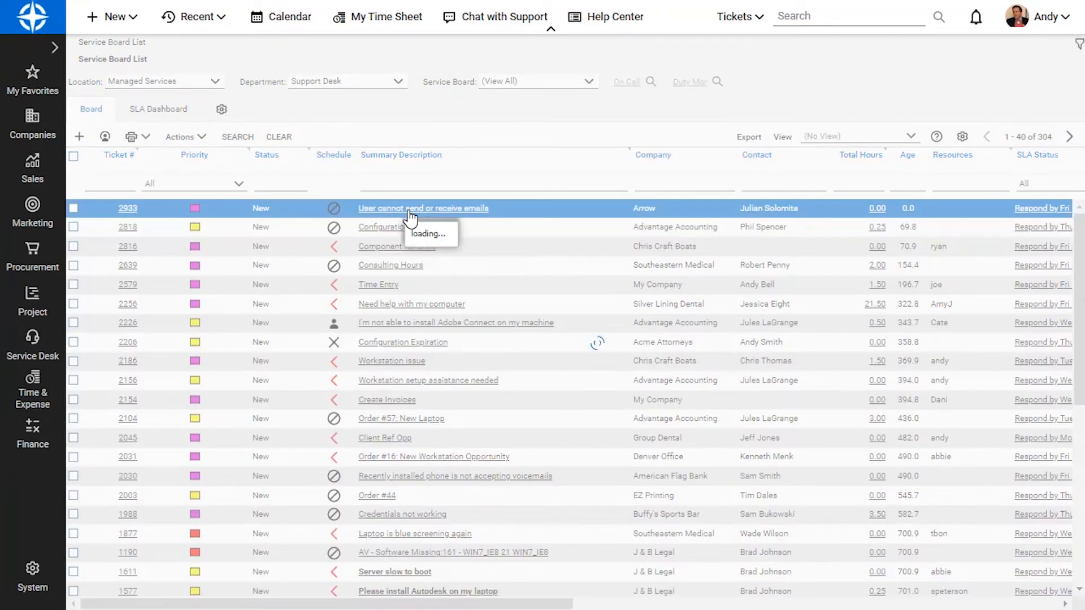
left_click(422, 208)
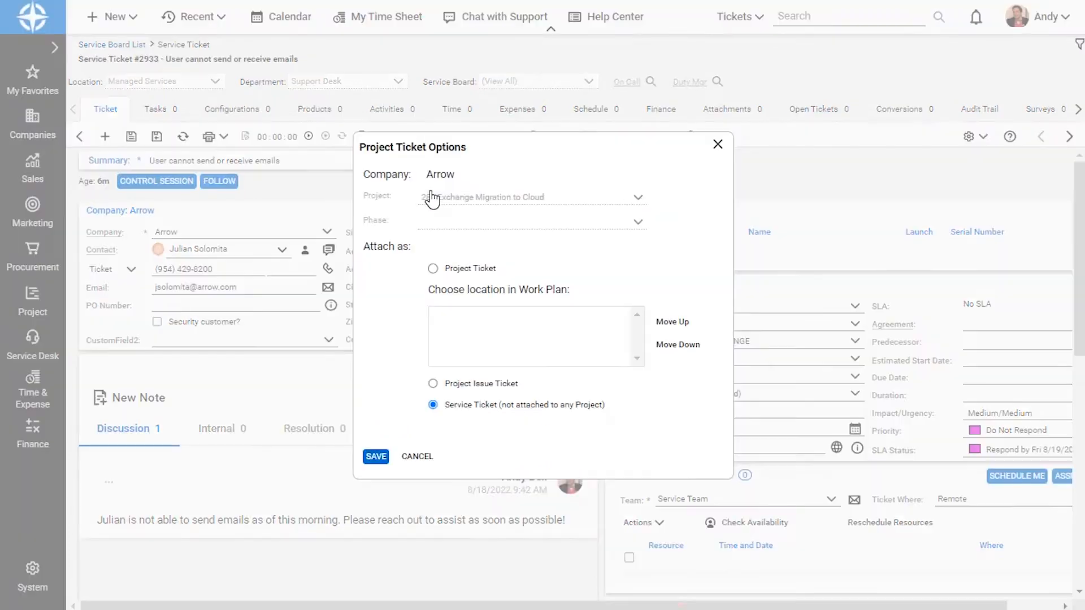
mouse_move(650, 181)
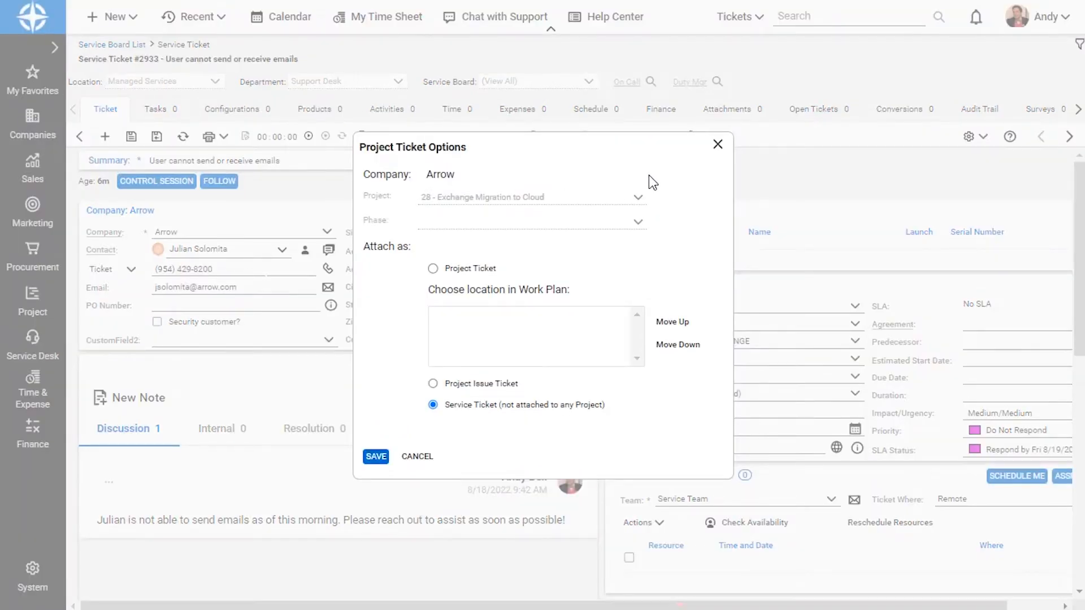
Attach the ticket as a project ticket under 28 - Exchange Migration to Cloud
left_click(432, 268)
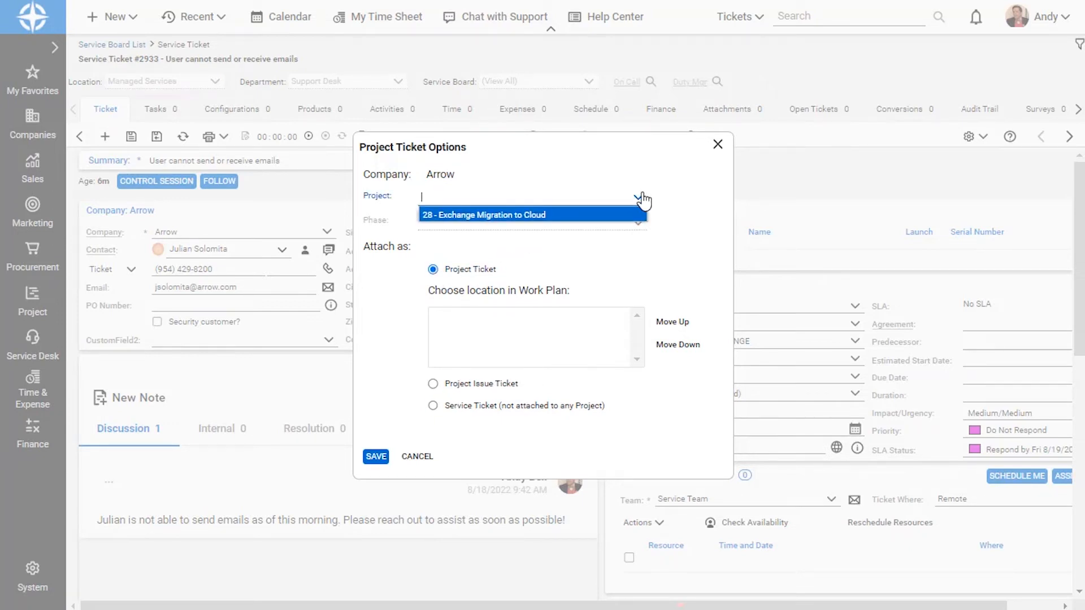
left_click(484, 215)
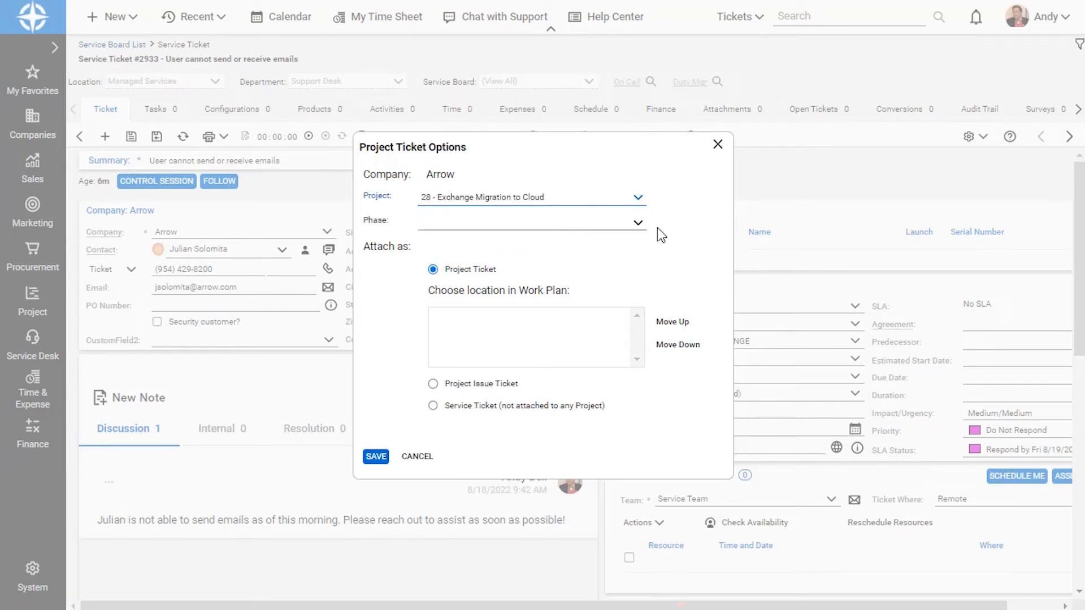
left_click(635, 221)
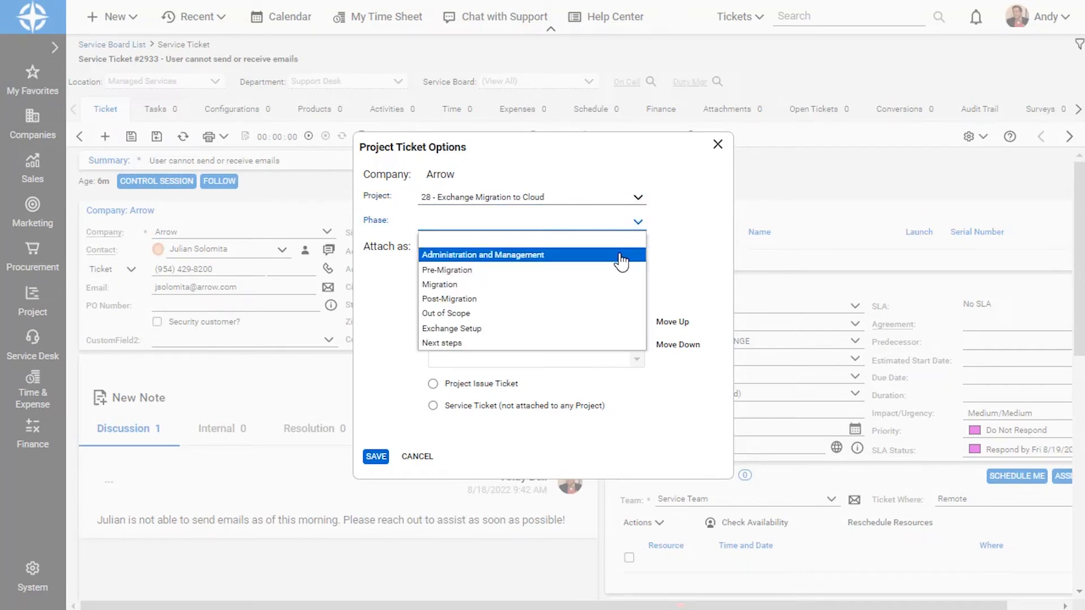
Set phase Administration and Management, move the ticket first in the work plan, and save
left_click(483, 255)
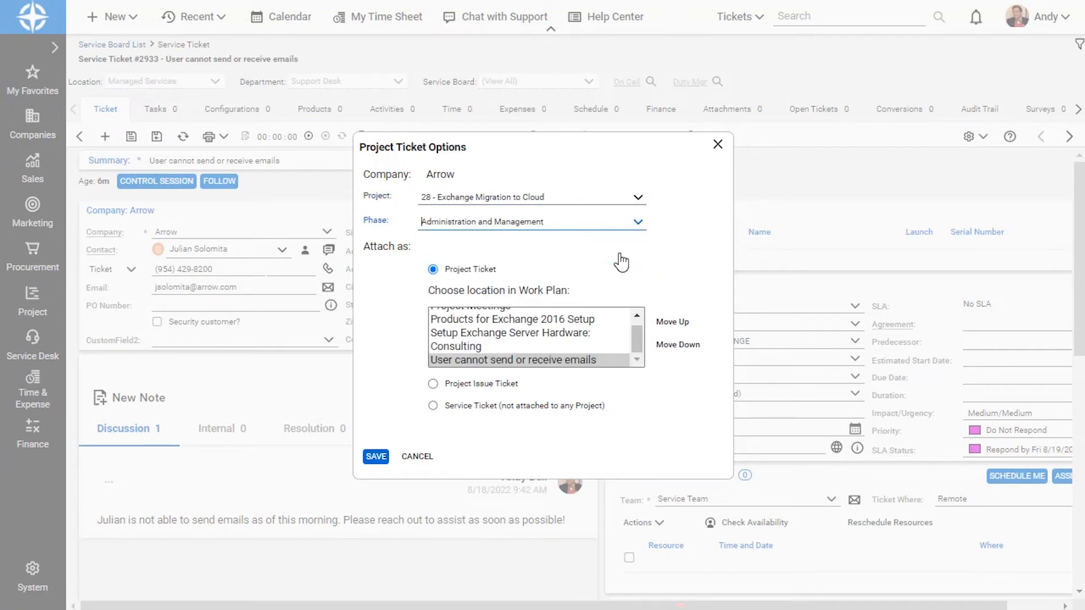
left_click(671, 321)
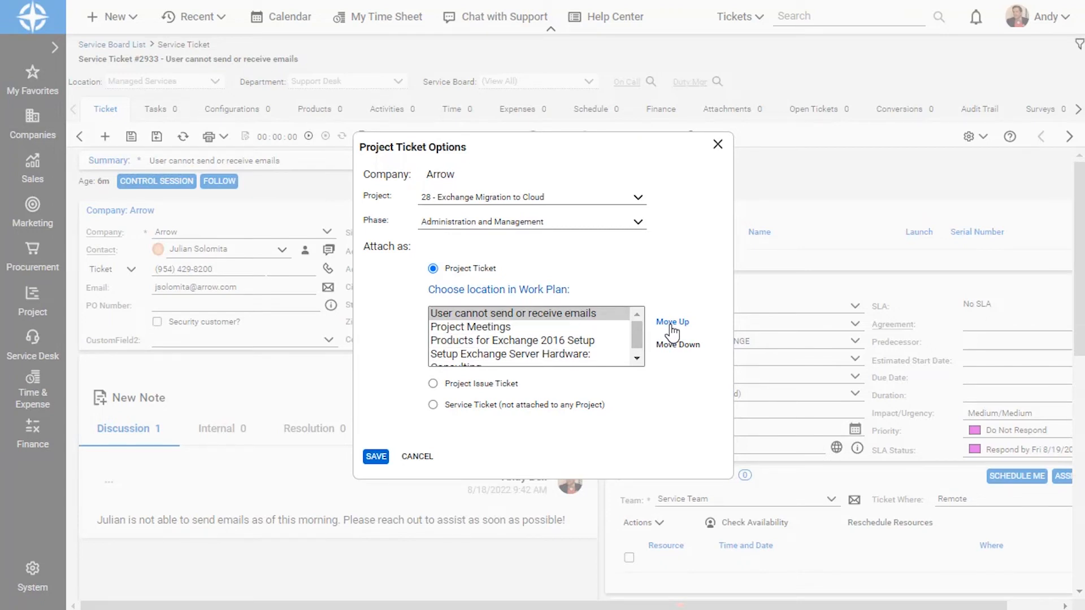
mouse_move(364, 471)
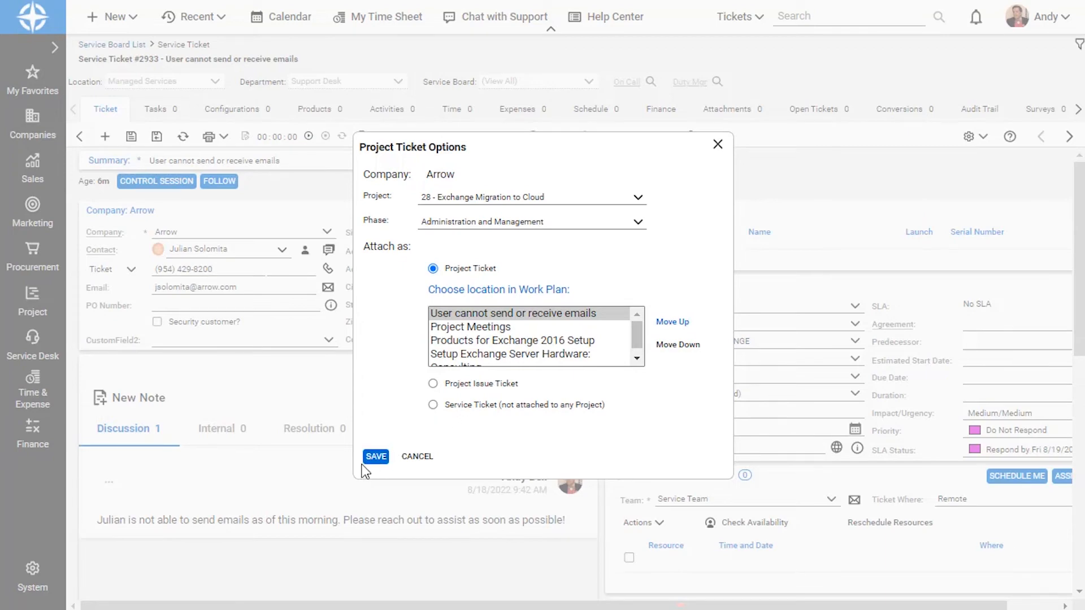
left_click(376, 457)
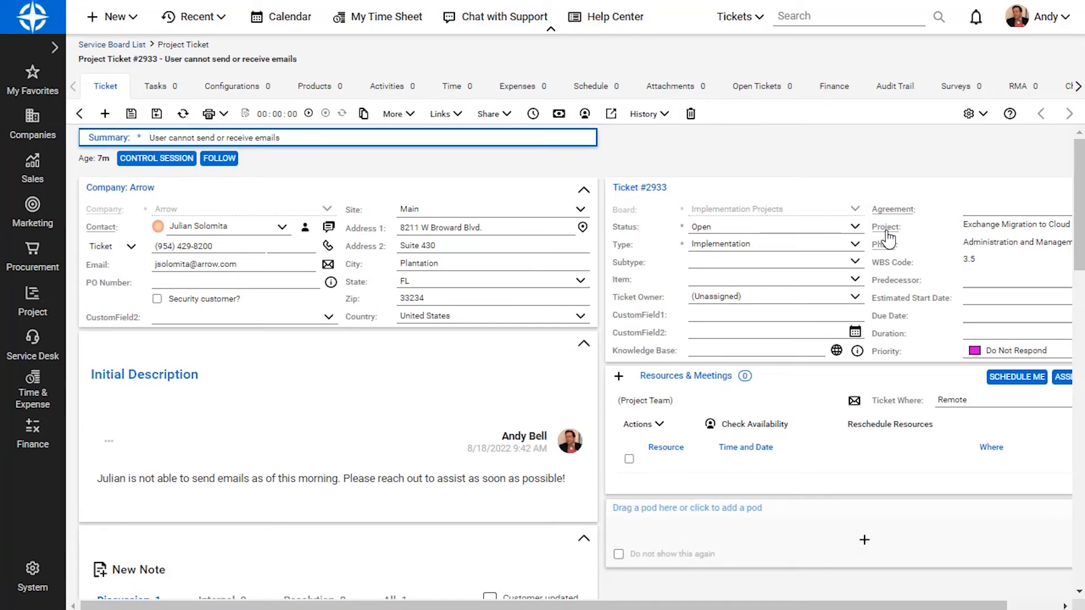
Open the linked Exchange Migration to Cloud project and view its Work Plan
left_click(1017, 224)
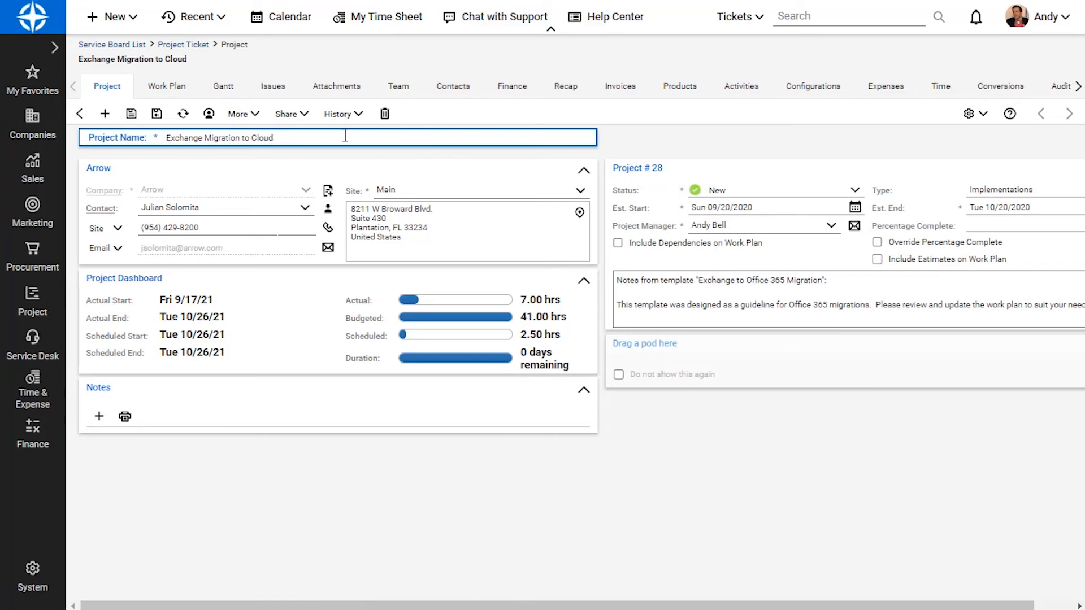
left_click(166, 86)
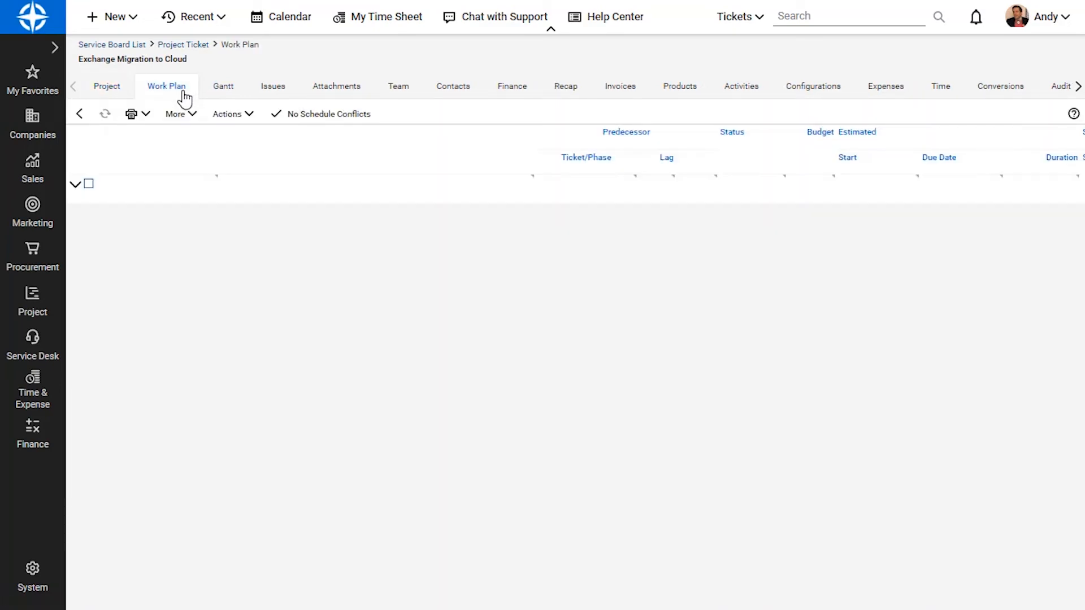